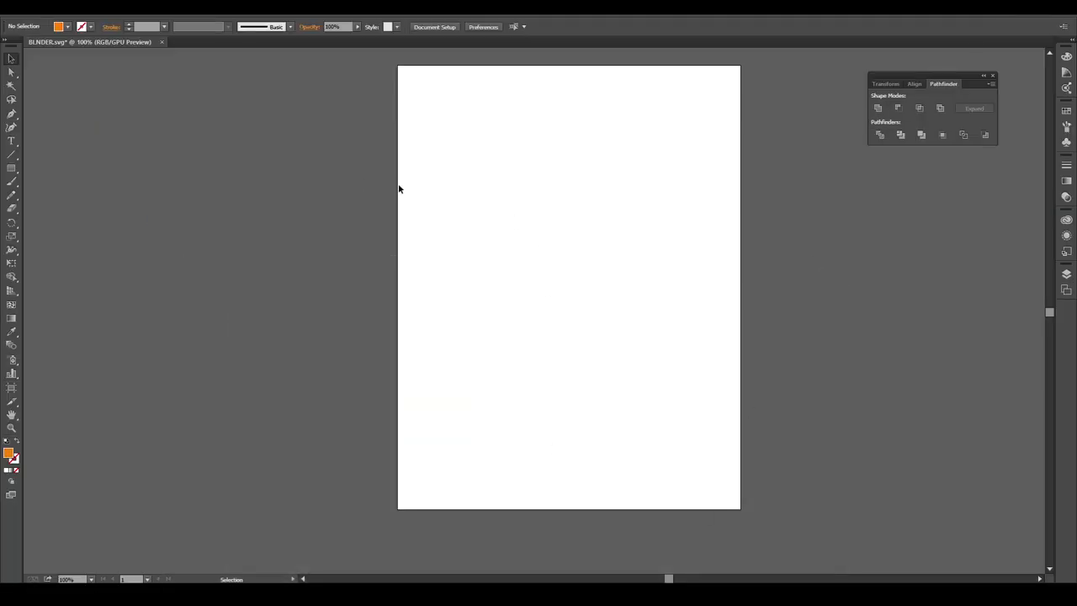
# Step: Open the Blender logo JPG via File > Open and select the placed image
pyautogui.click(15, 15)
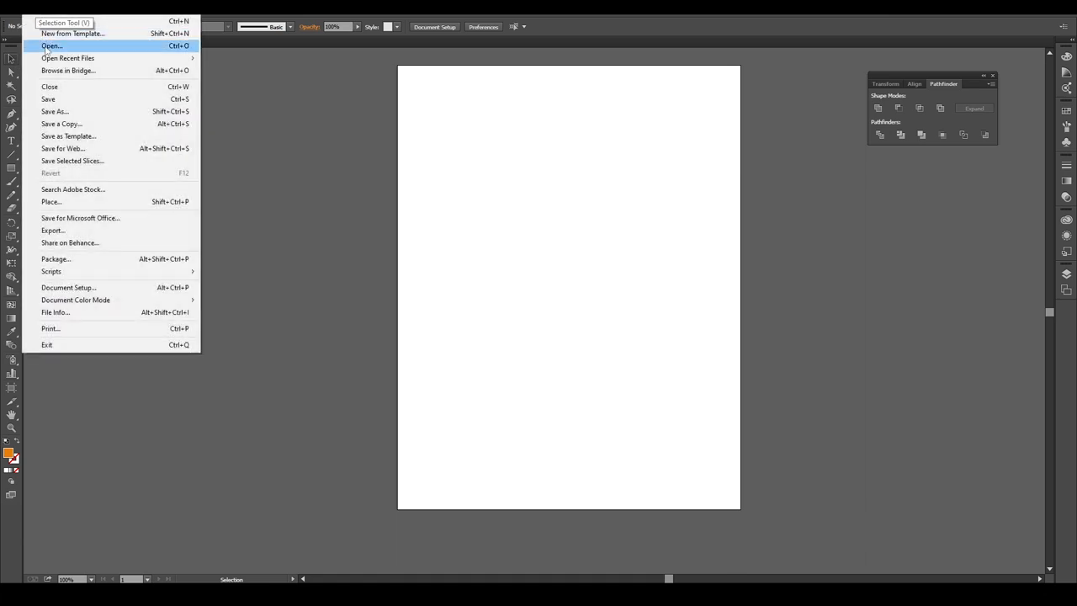
pyautogui.click(51, 45)
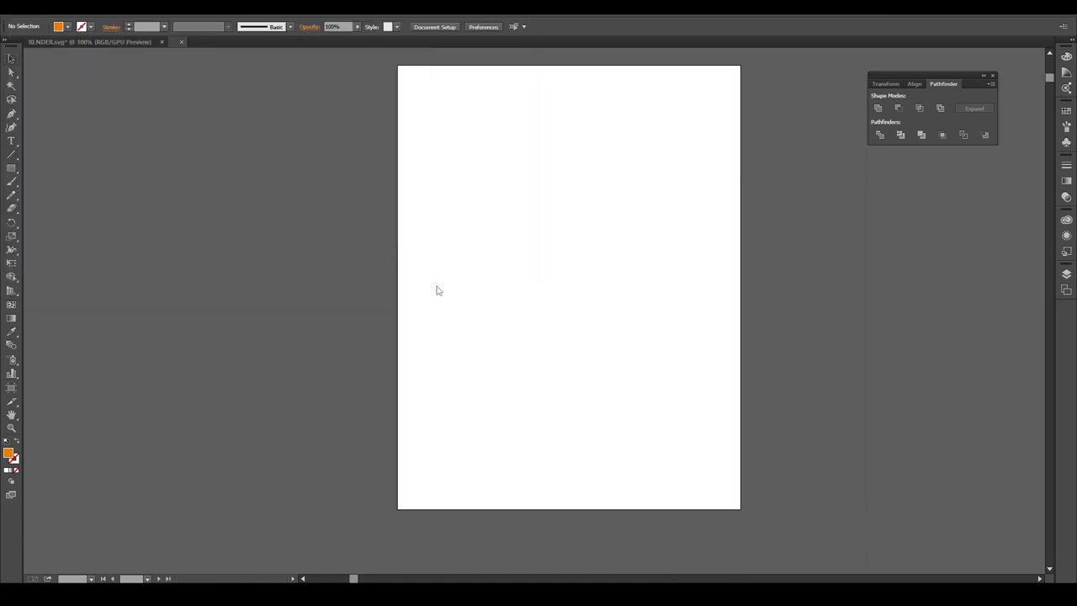
pyautogui.click(232, 41)
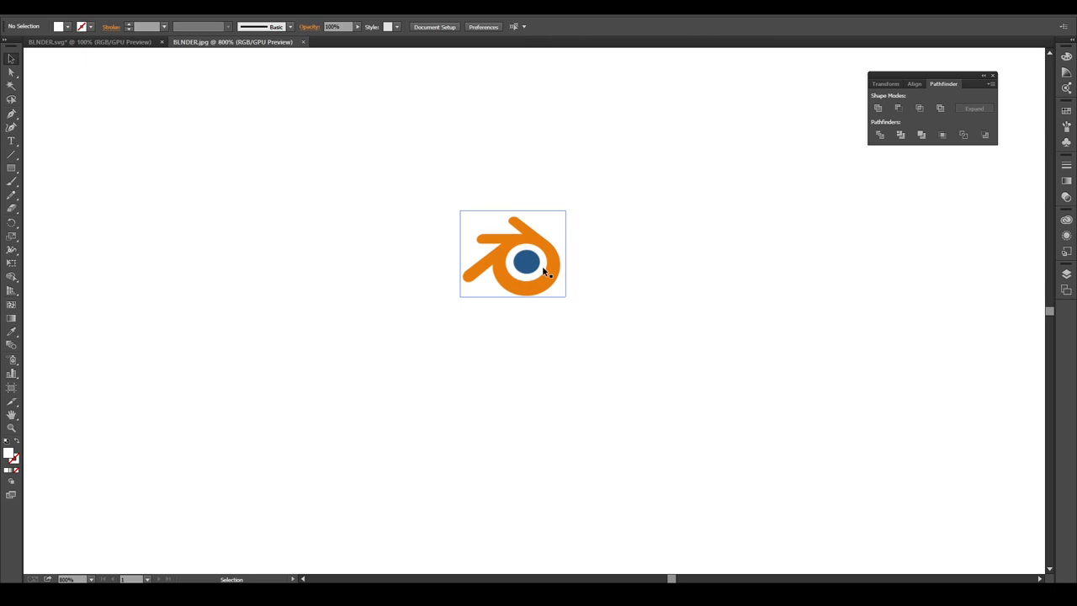
pyautogui.click(511, 253)
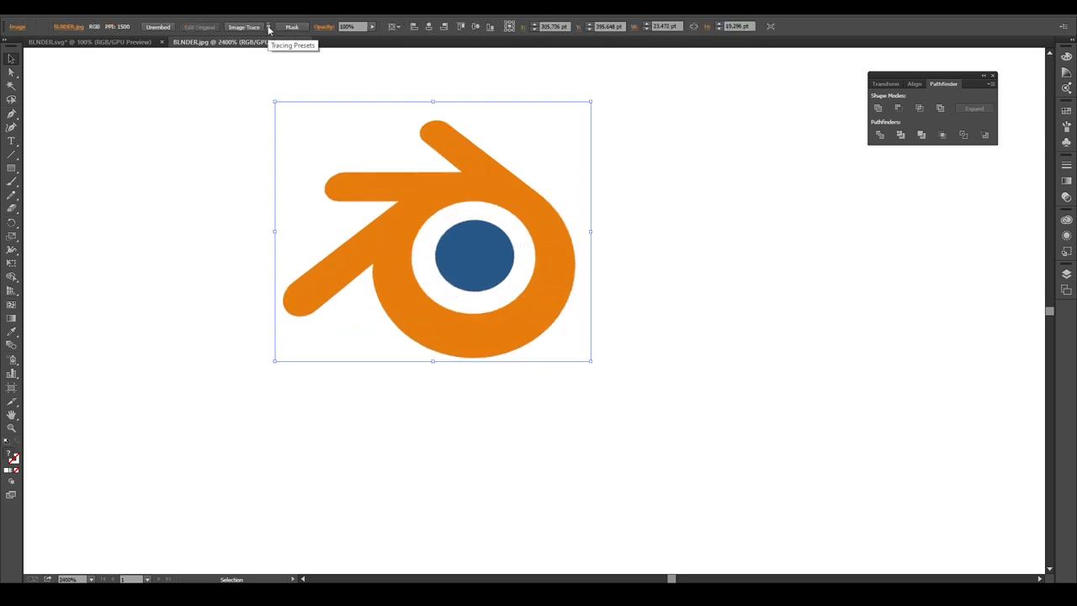
# Step: Image-trace the logo with the Default preset and expand it into vector shapes
pyautogui.click(269, 27)
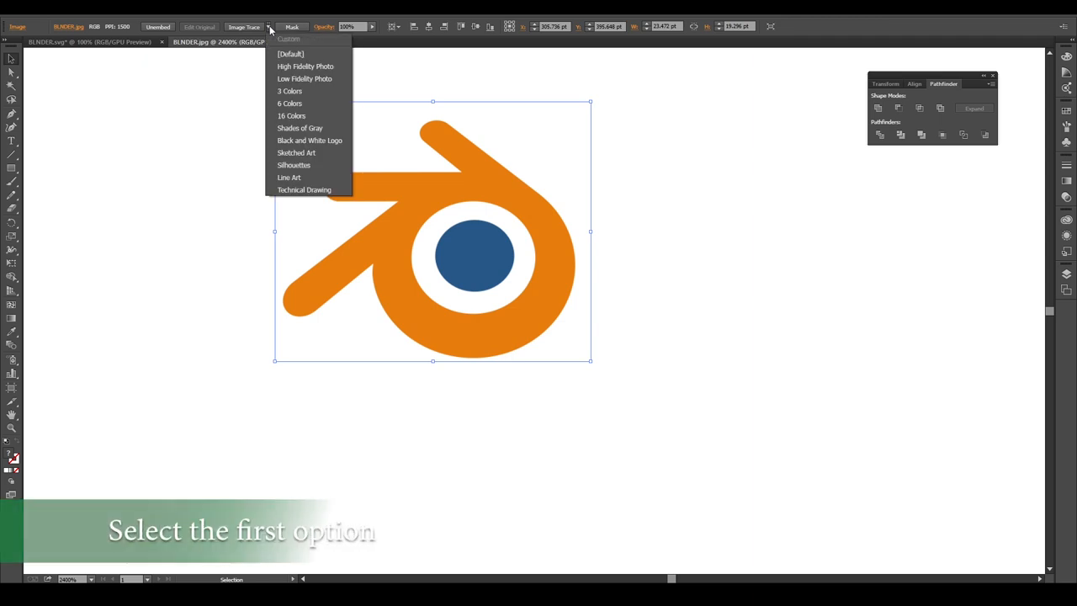
pyautogui.click(289, 54)
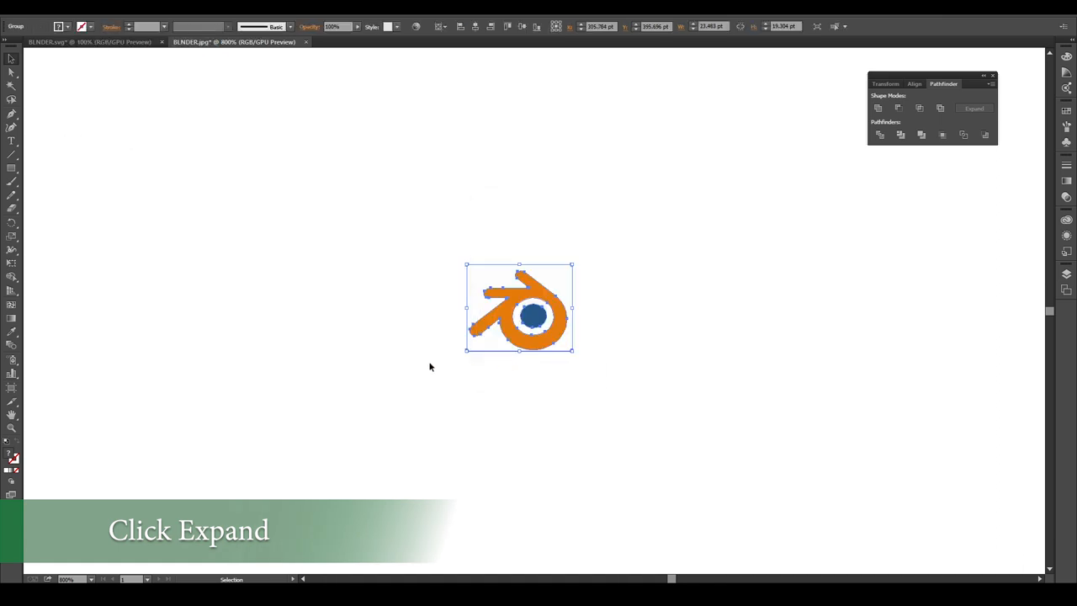
pyautogui.click(972, 108)
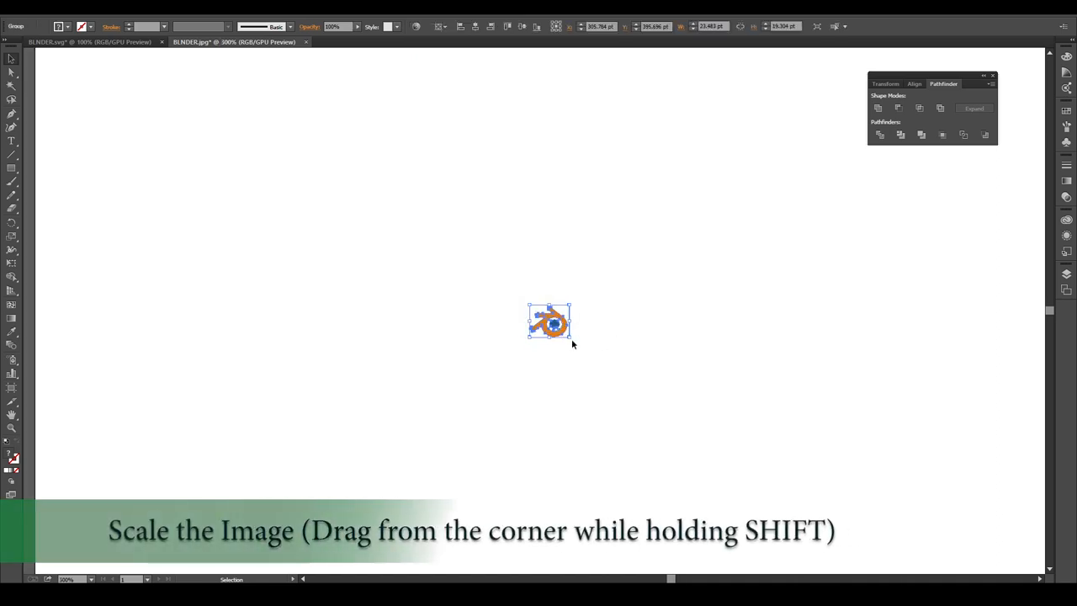
# Step: Scale the traced logo group up proportionally by dragging a corner handle
pyautogui.moveTo(571, 335); pyautogui.dragTo(754, 494)
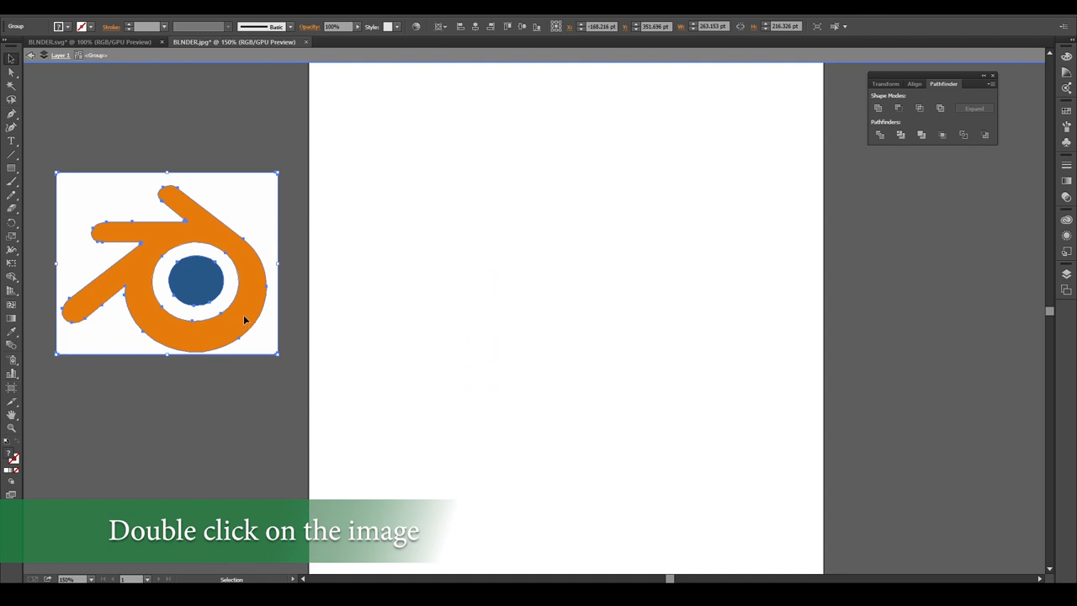
# Step: Enter the logo group and remove the white background rectangle
pyautogui.doubleClick(167, 263)
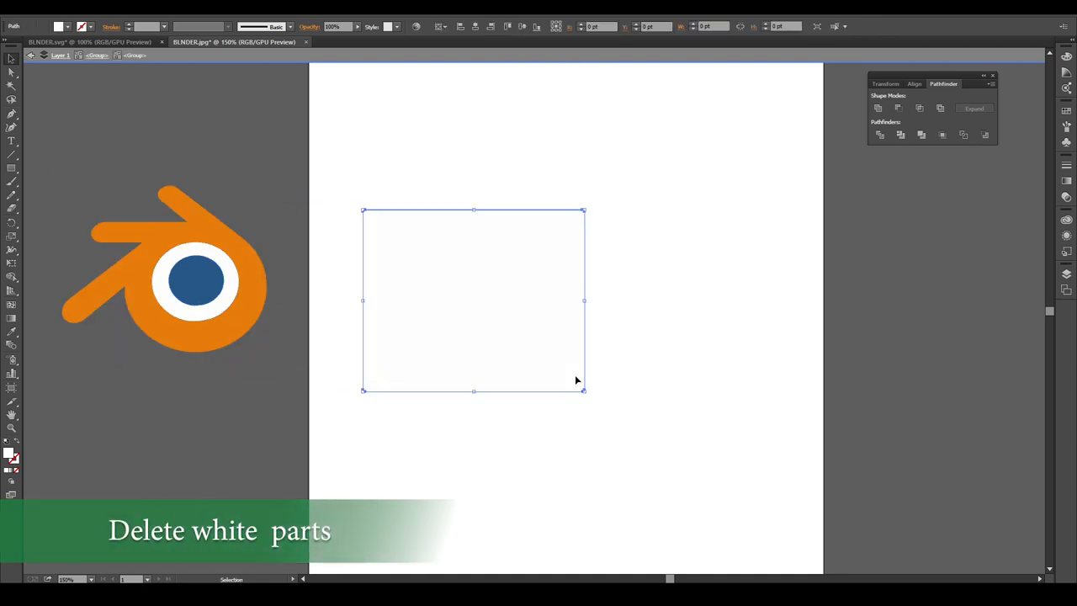
pyautogui.moveTo(474, 300); pyautogui.dragTo(166, 263)
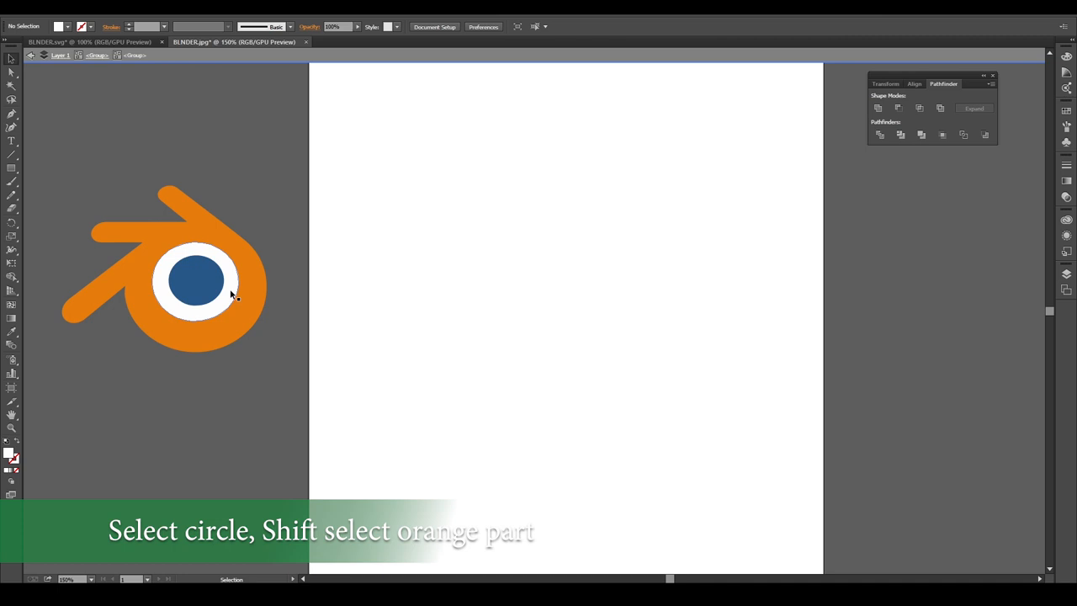
# Step: Combine the blue circle and orange shape with a Pathfinder shape mode, then leave isolation mode
pyautogui.click(195, 280)
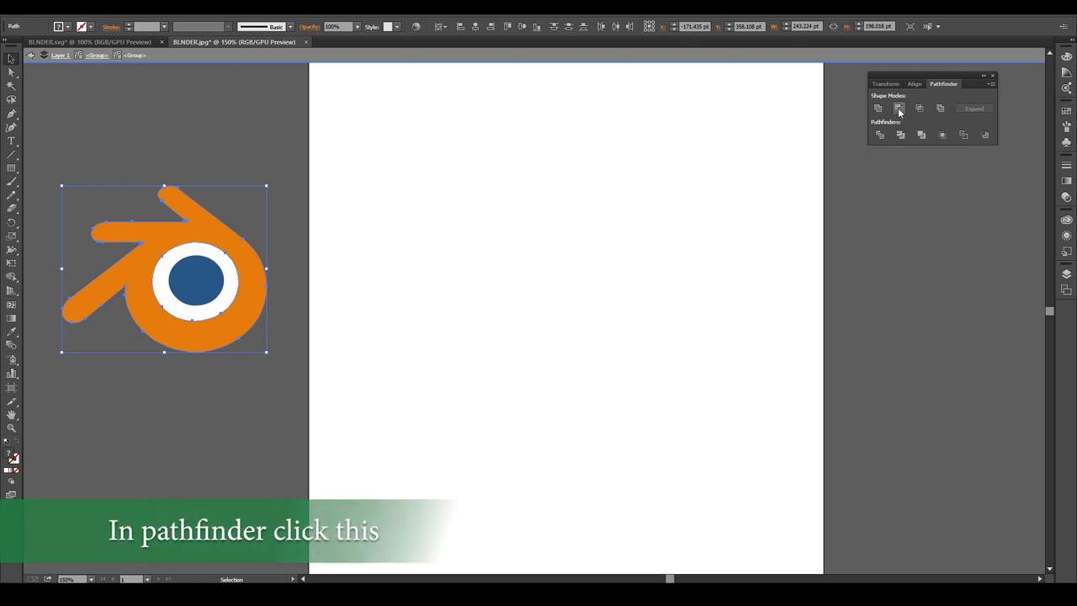
pyautogui.click(898, 107)
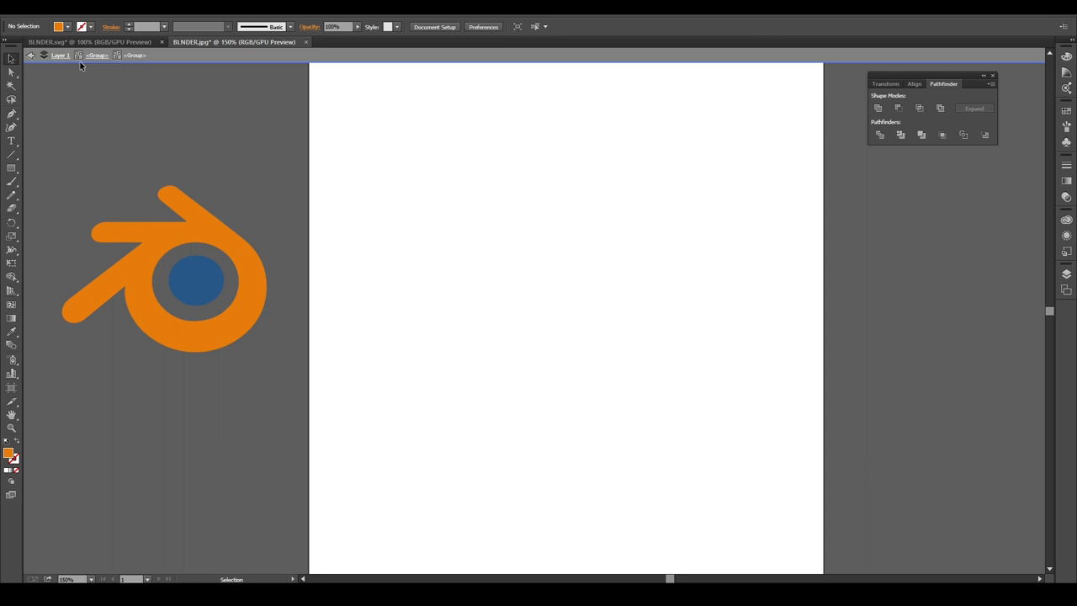
pyautogui.moveTo(31, 56)
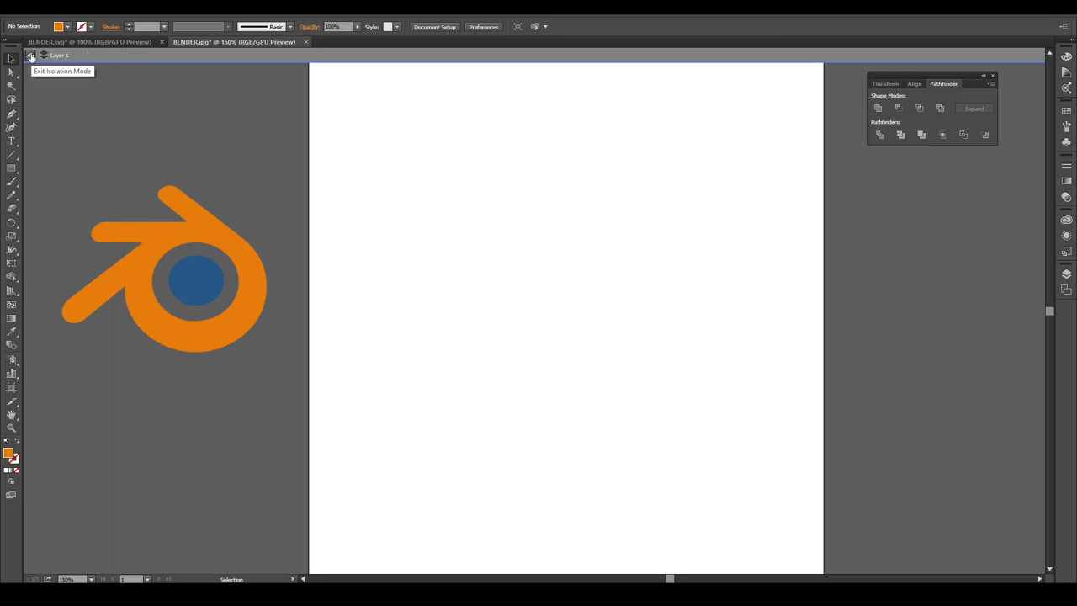
pyautogui.click(197, 283)
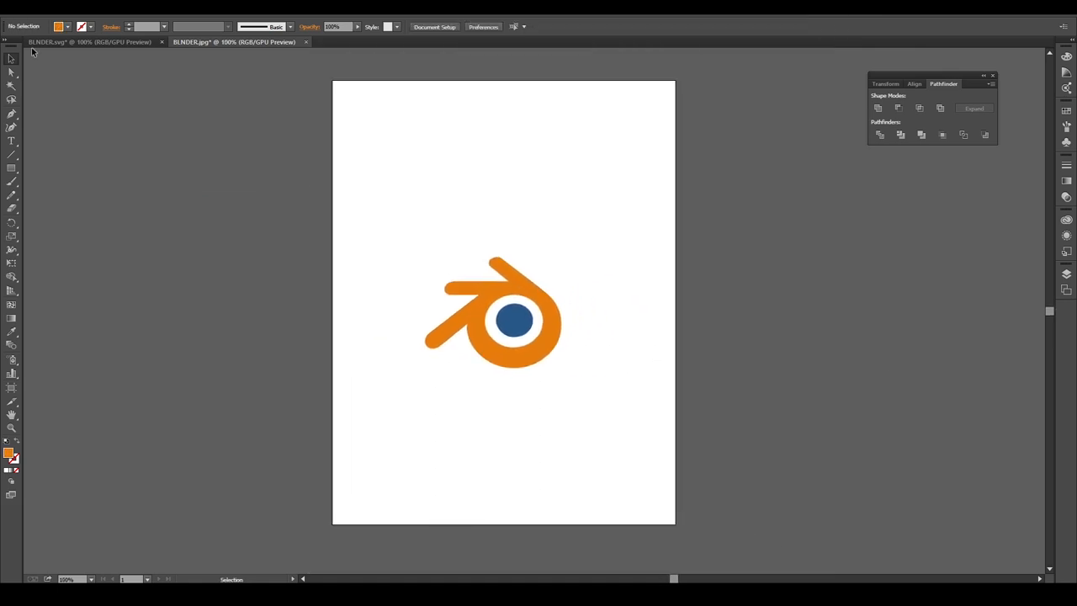
# Step: Save the logo as BLENDER.svg in SVG format via Save As
pyautogui.click(14, 15)
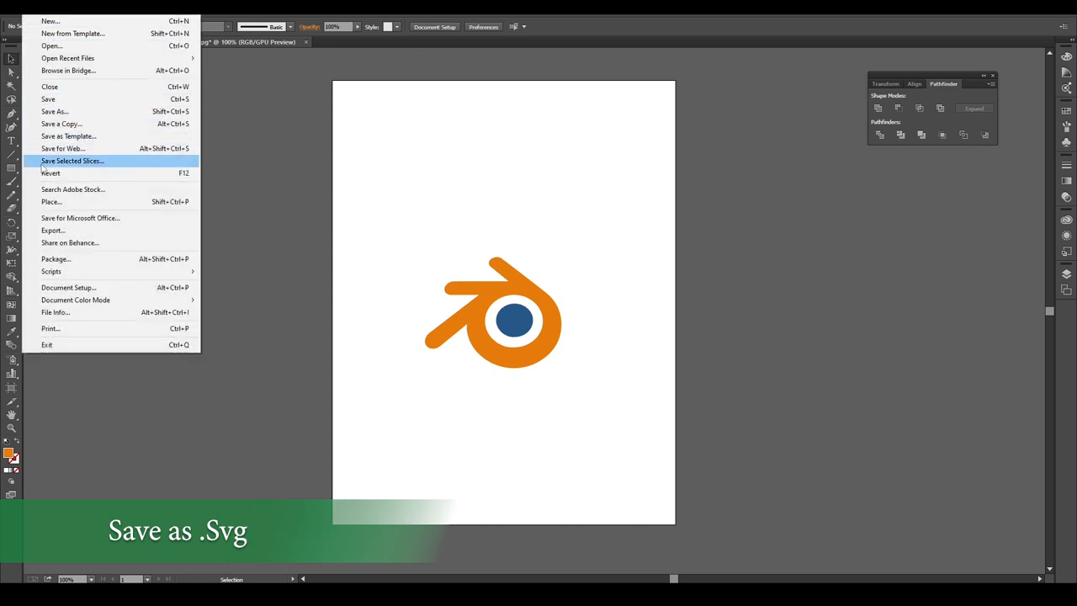
pyautogui.click(54, 111)
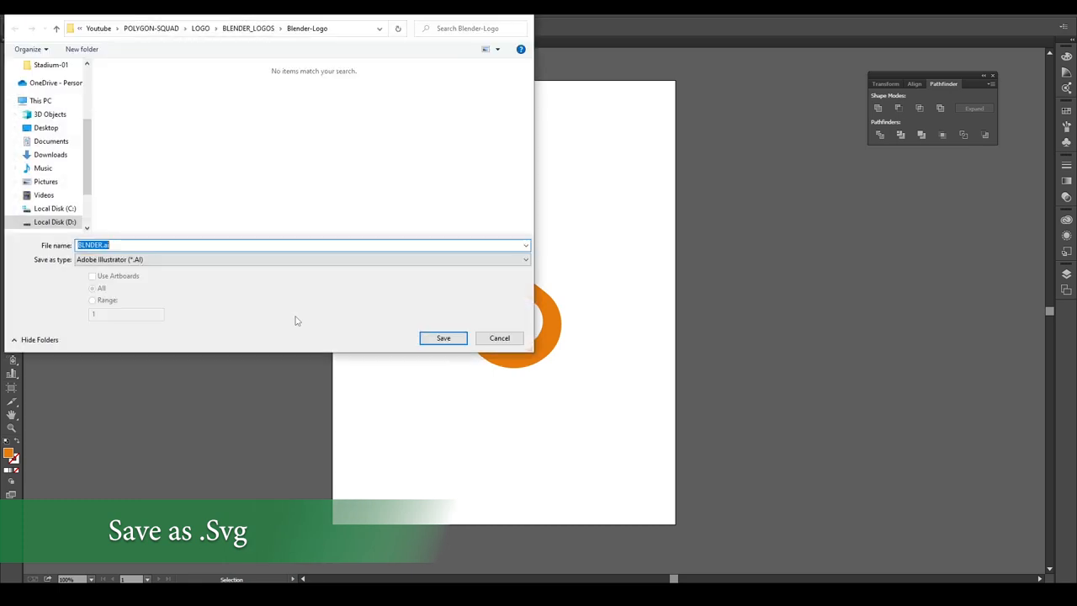
pyautogui.click(303, 260)
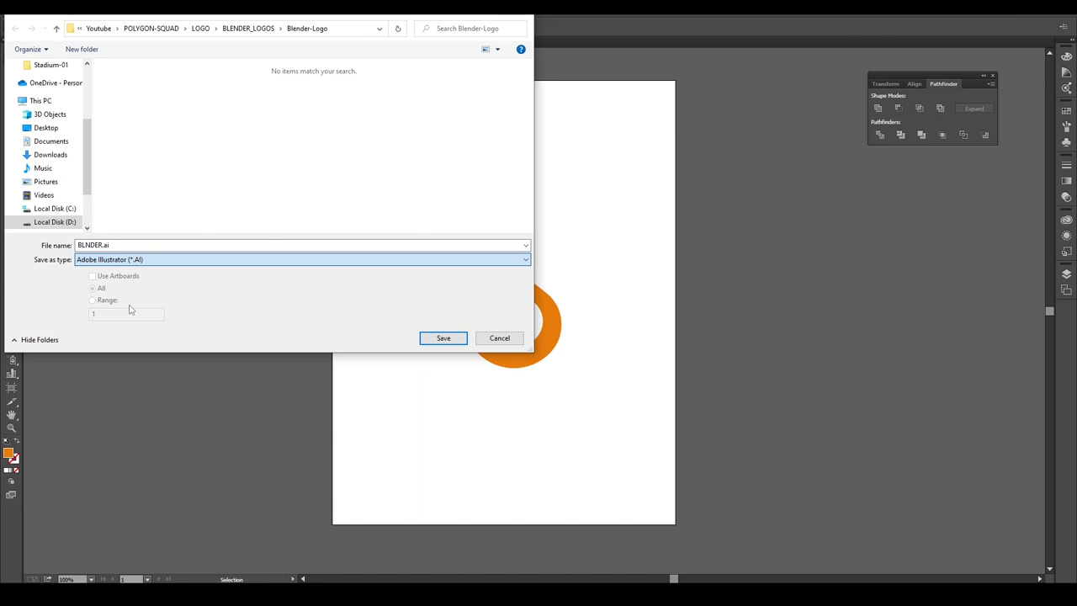
pyautogui.click(303, 259)
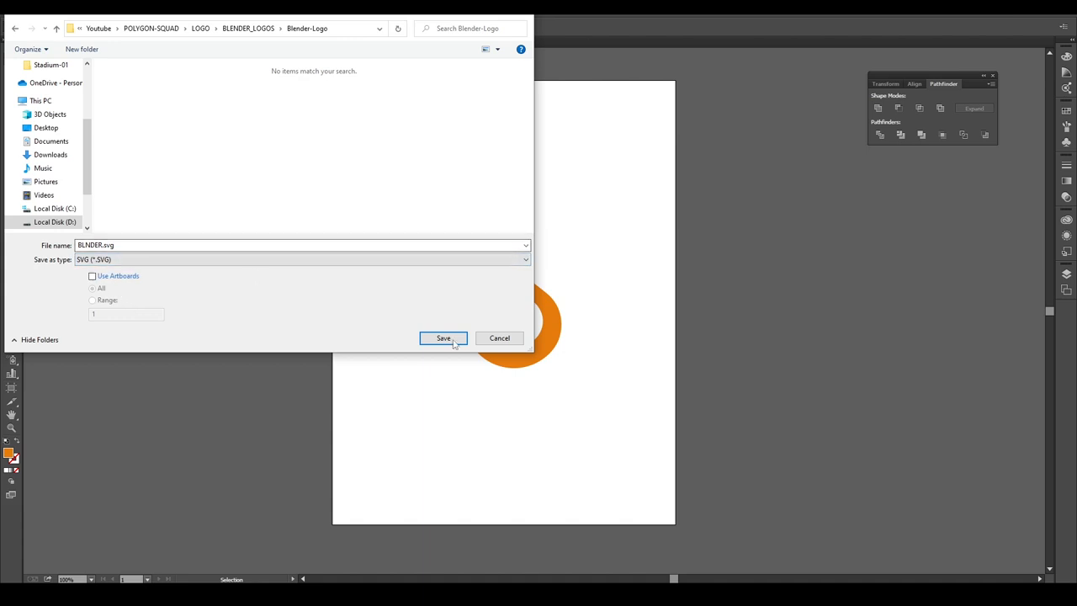
pyautogui.click(444, 337)
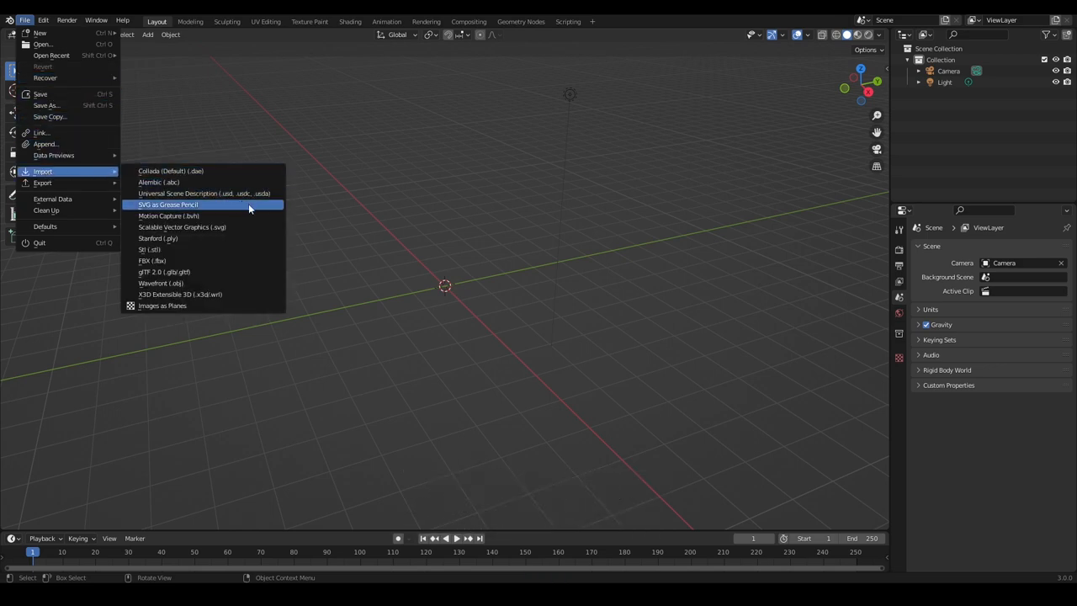
pyautogui.moveTo(181, 225)
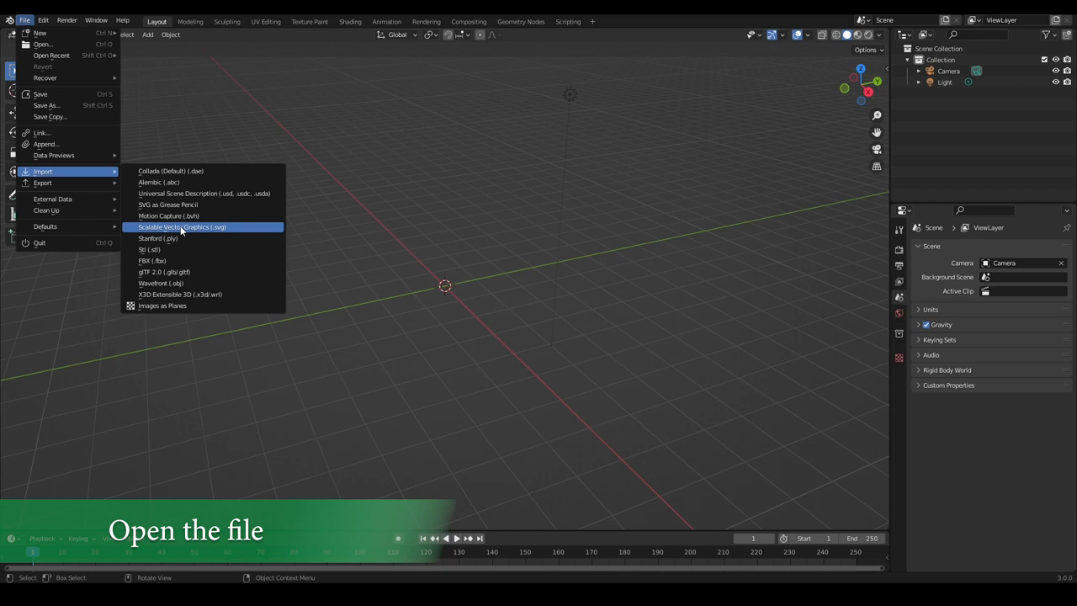
pyautogui.moveTo(182, 227)
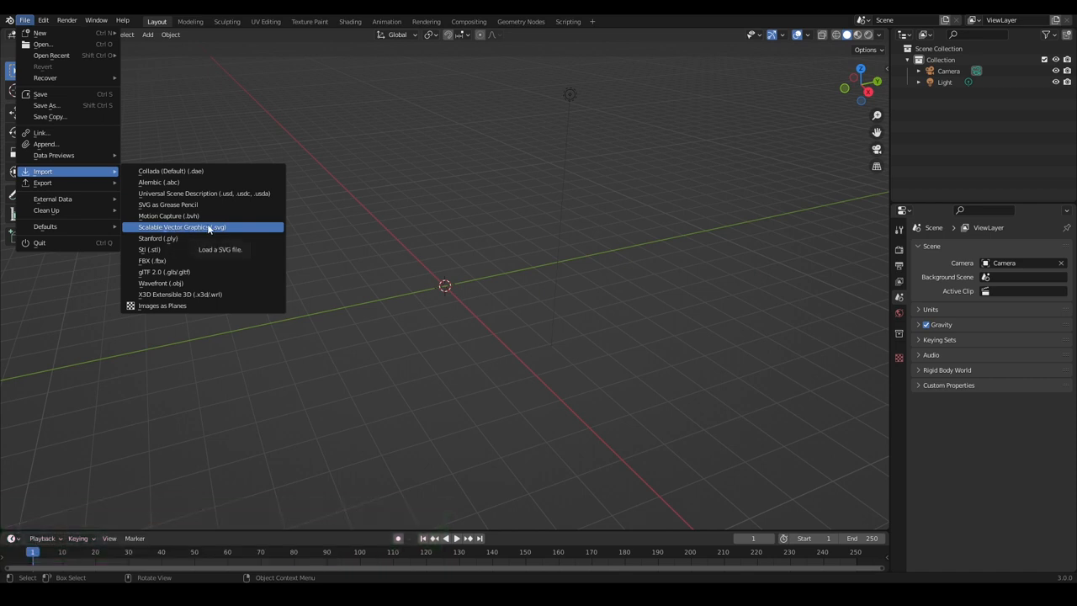
# Step: Import BLENDER.svg into the Blender scene as curves
pyautogui.click(182, 227)
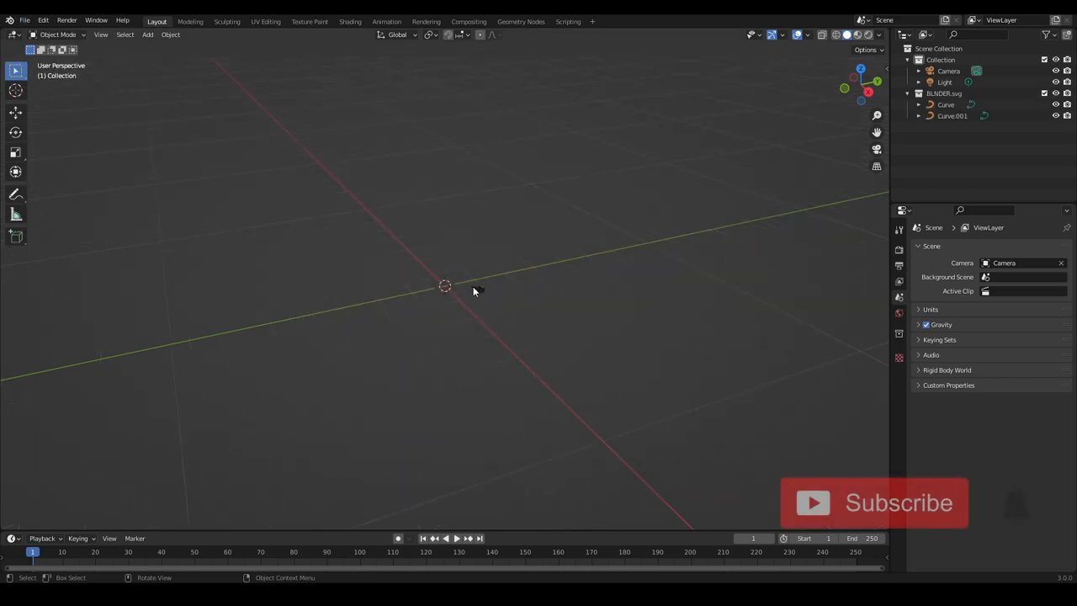
# Step: Scale the imported logo curve up many times with S and confirm the new size
pyautogui.press('s')
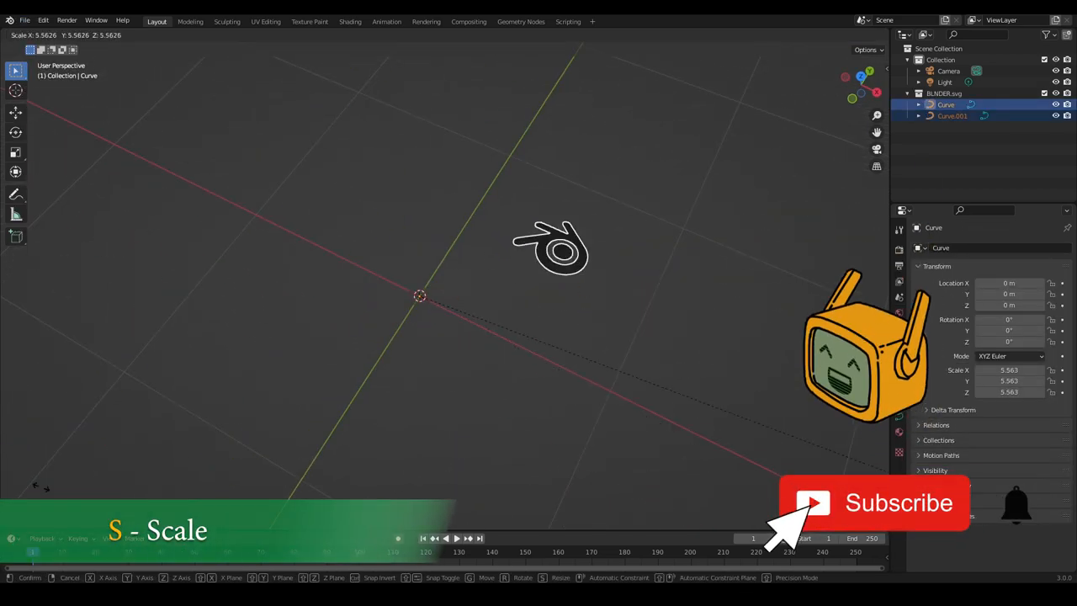
pyautogui.click(327, 296)
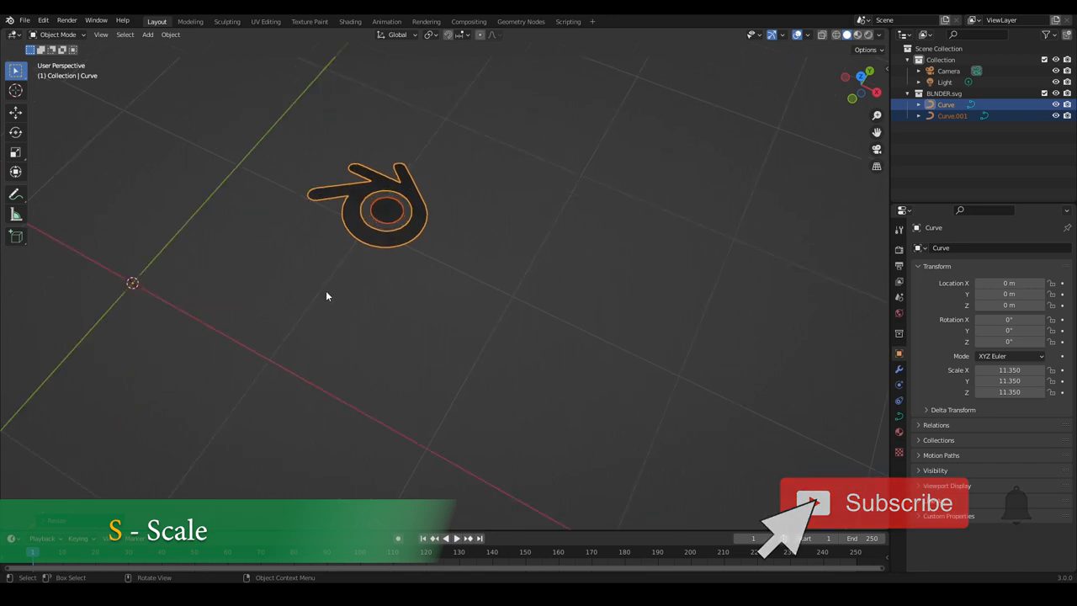
pyautogui.press('Tab')
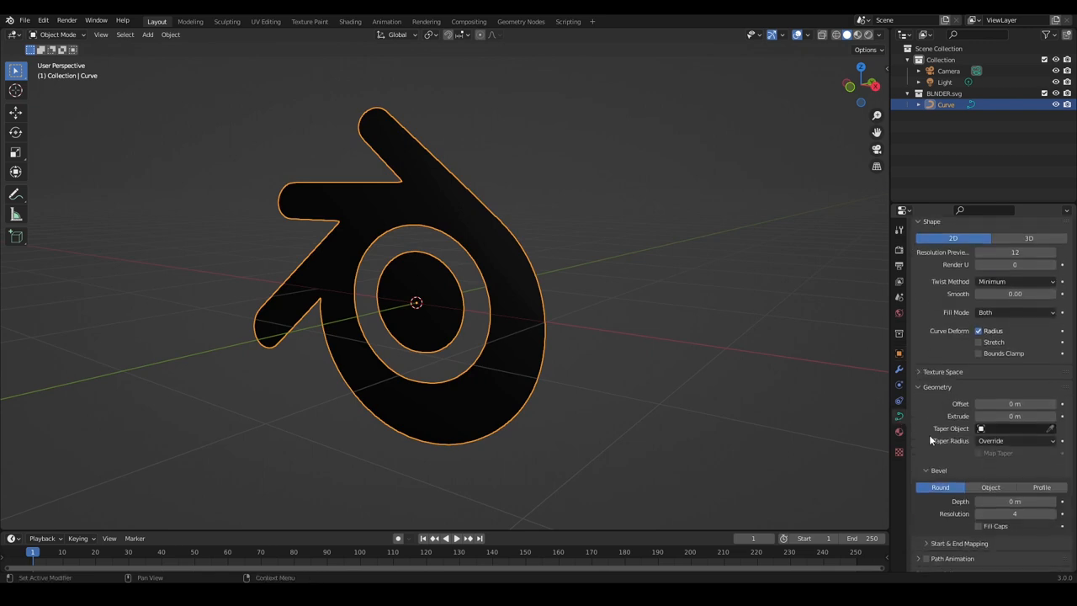
# Step: Set the curve's bevel Depth to 0.0012 to make a thick rounded 3D shape
pyautogui.click(1013, 478)
pyautogui.write('.001')
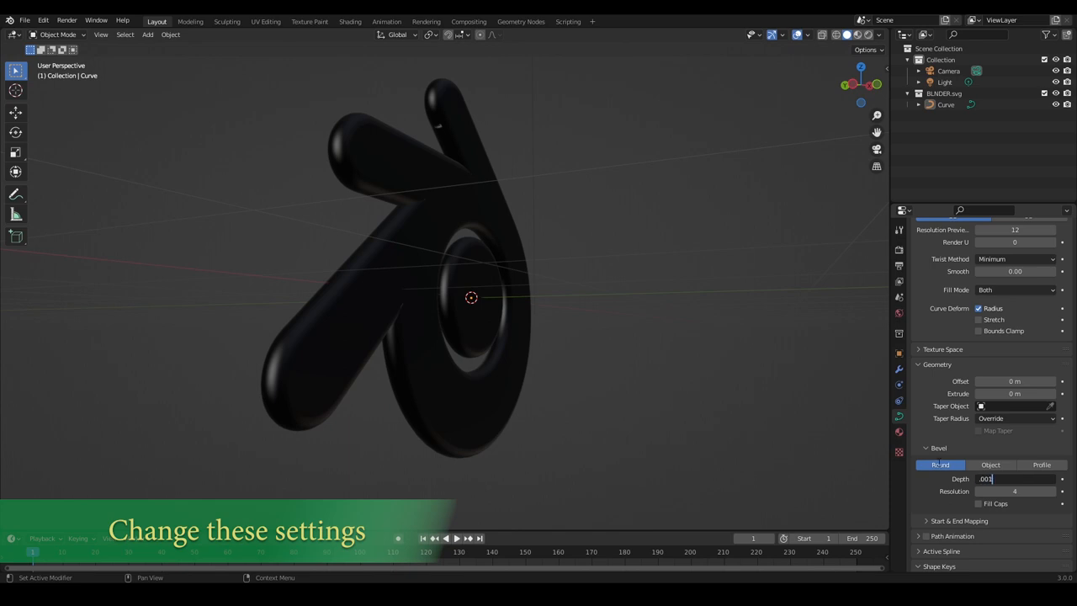
pyautogui.write('0.0012')
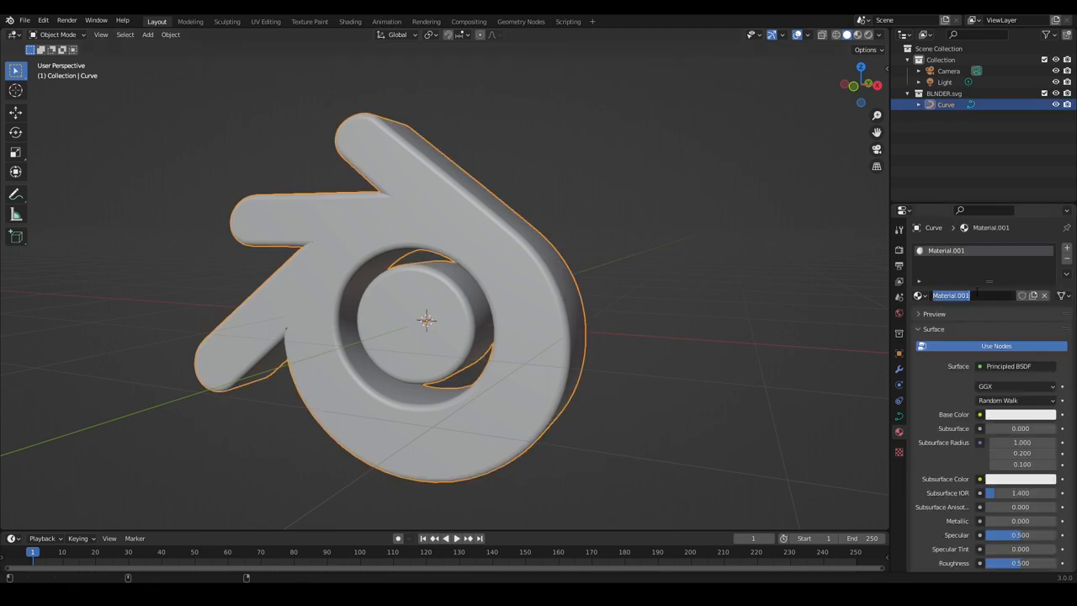
# Step: Create a material named Orange with an orange Base Color on the logo
pyautogui.click(1019, 414)
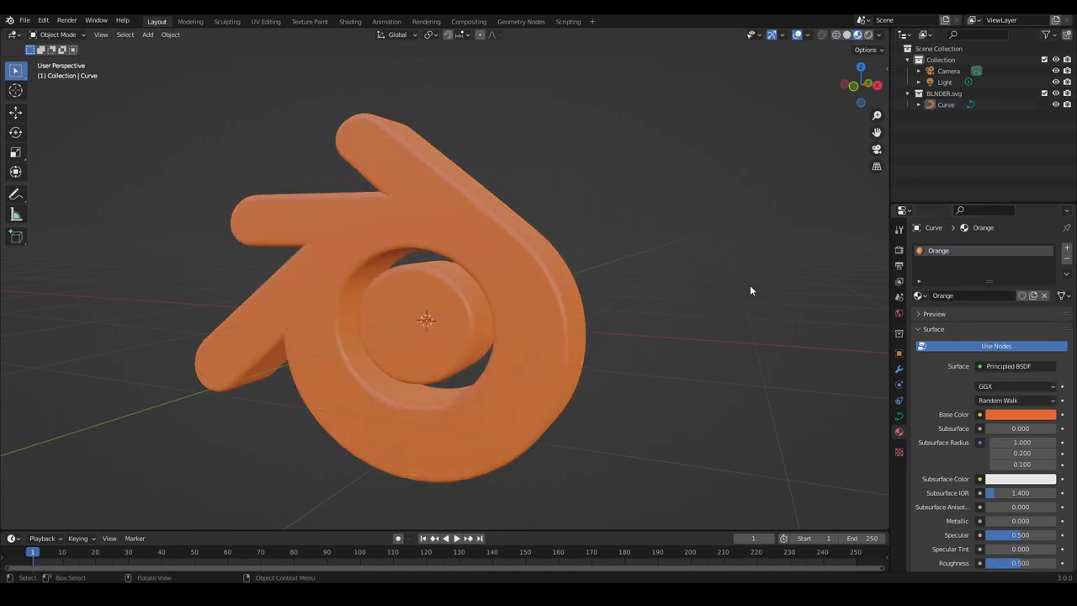
pyautogui.click(1020, 413)
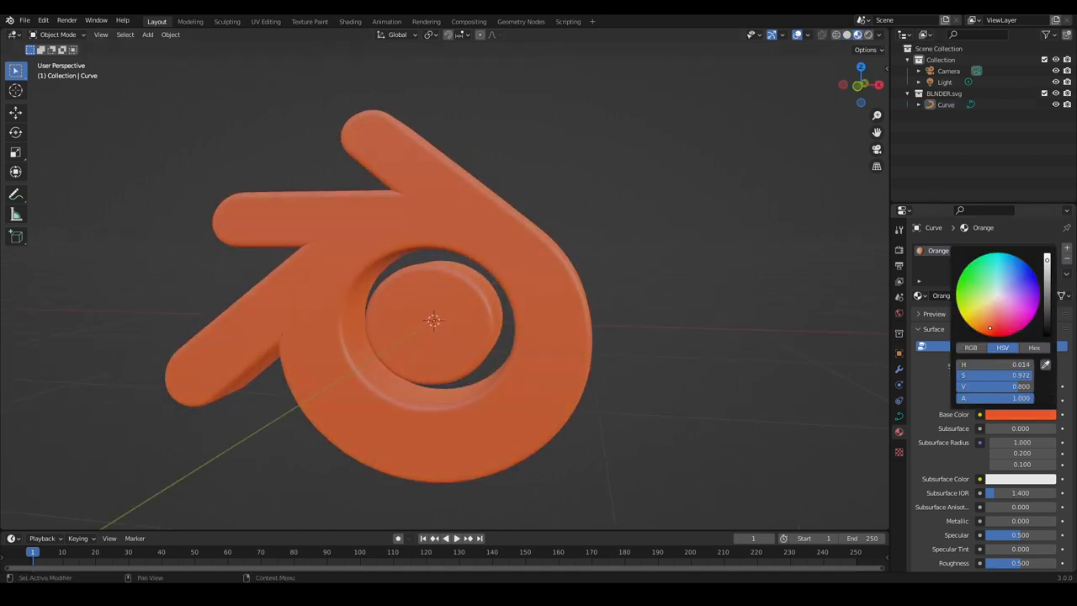